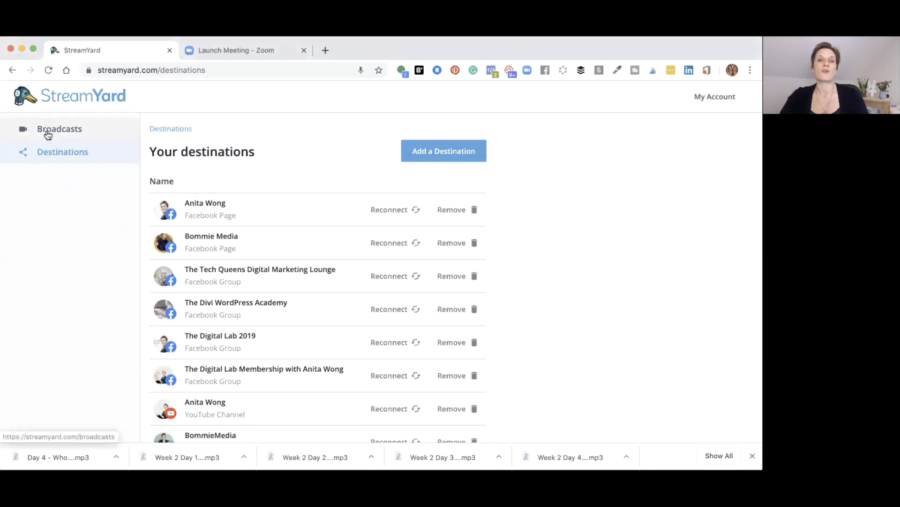
Step: Remove the Bommie Media destination, ticking 'Delete upcoming broadcasts on Facebook'
left_click(60, 129)
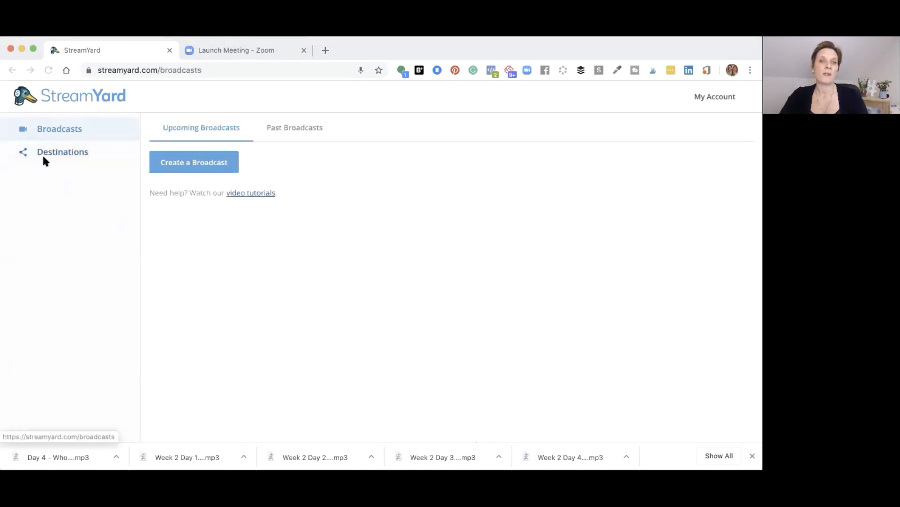
left_click(62, 151)
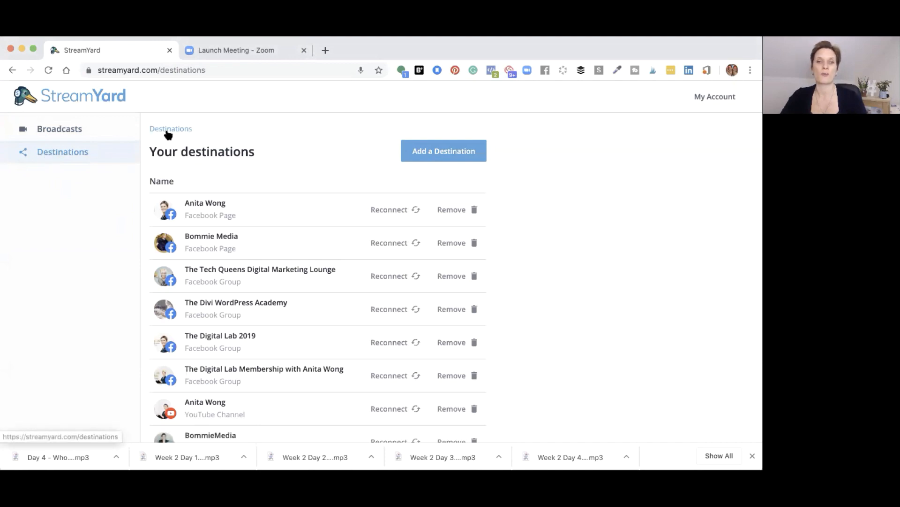
mouse_move(312, 248)
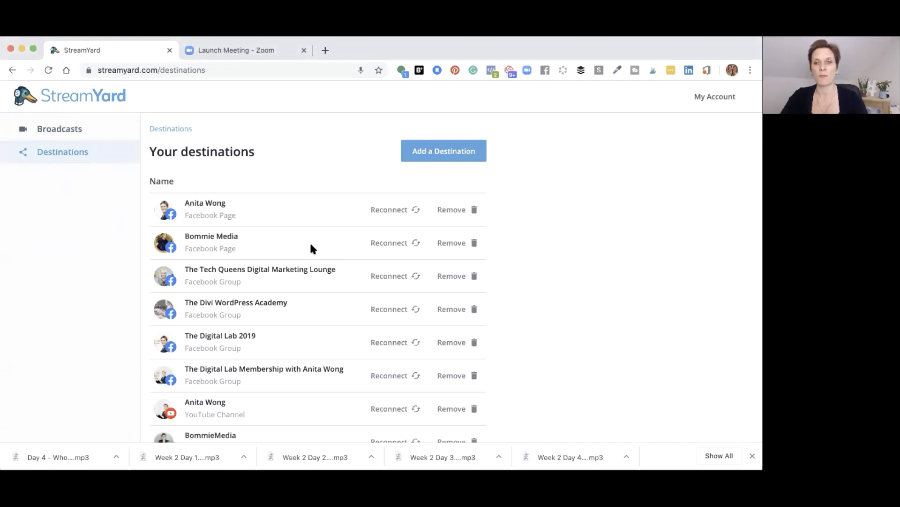
left_click(451, 242)
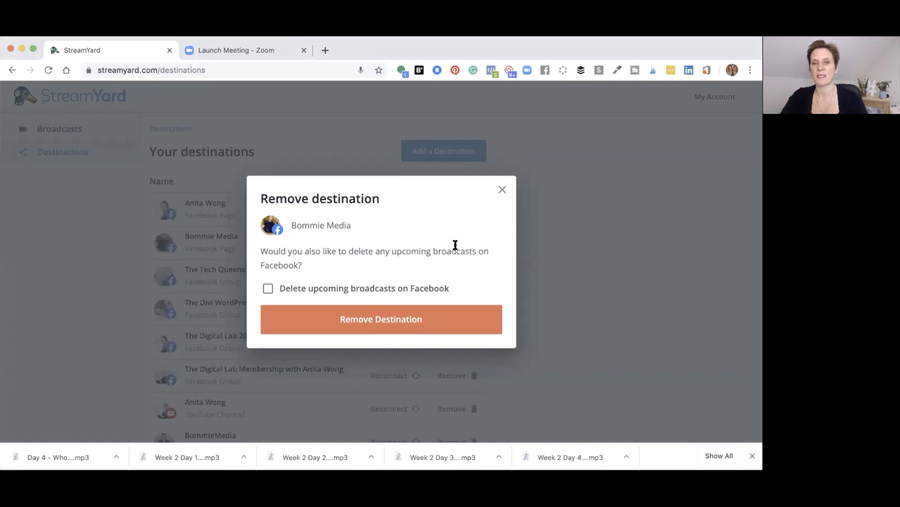
left_click(268, 287)
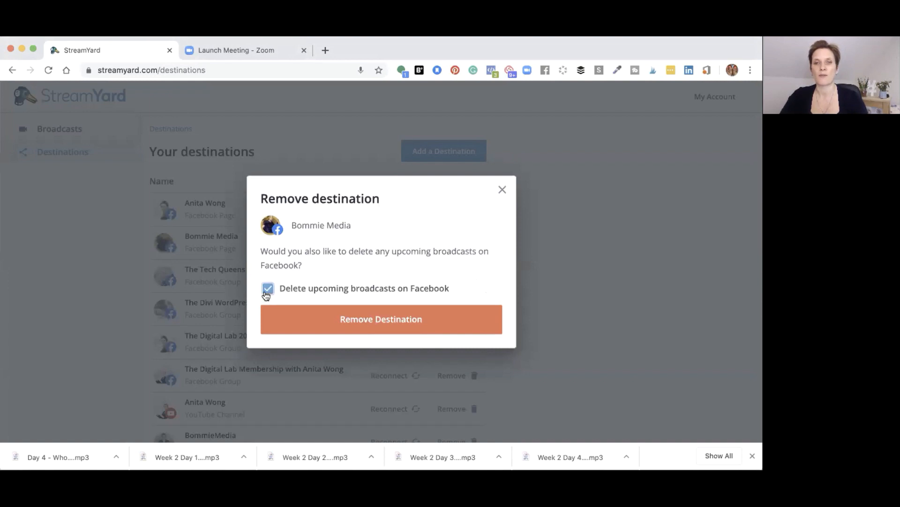
left_click(380, 319)
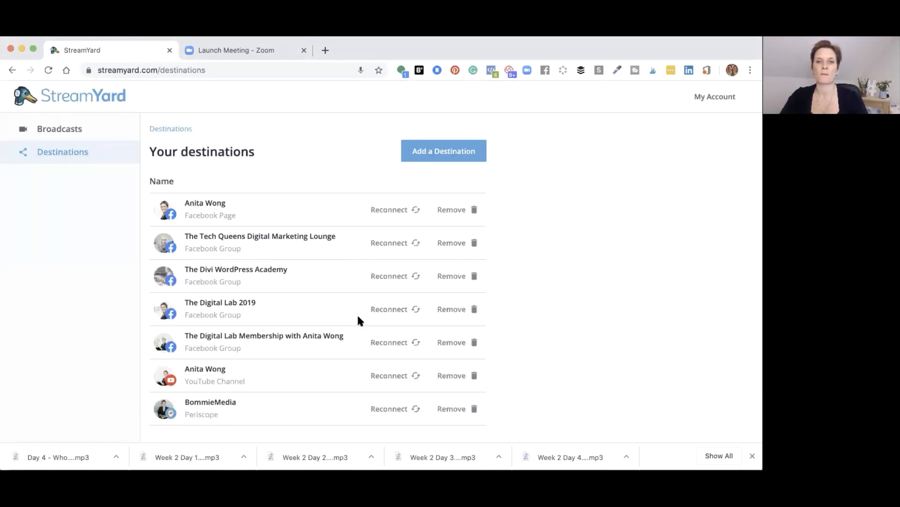
mouse_move(287, 146)
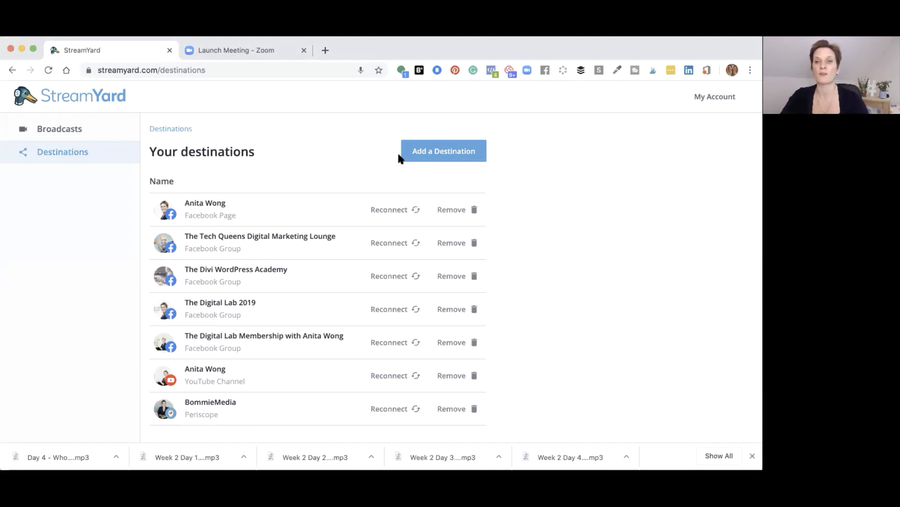
Step: Open the Add a destination page listing the connectable account types
left_click(443, 150)
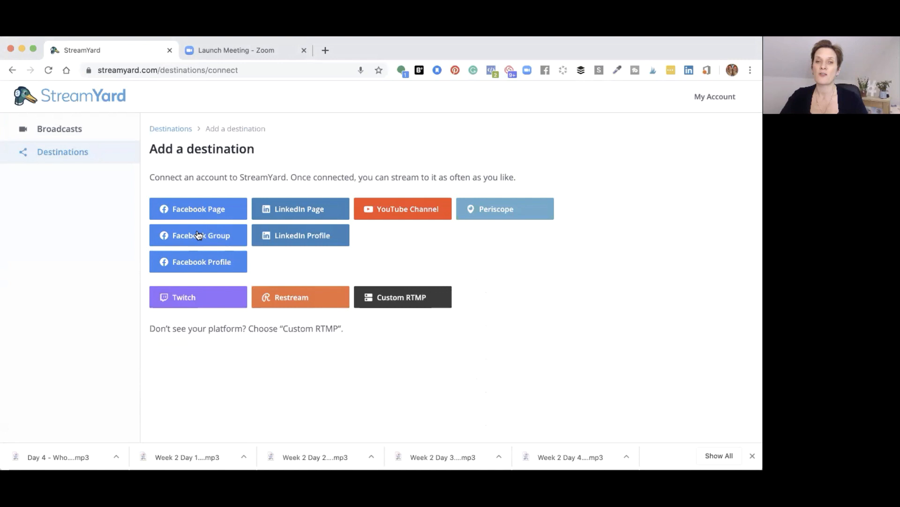
mouse_move(281, 208)
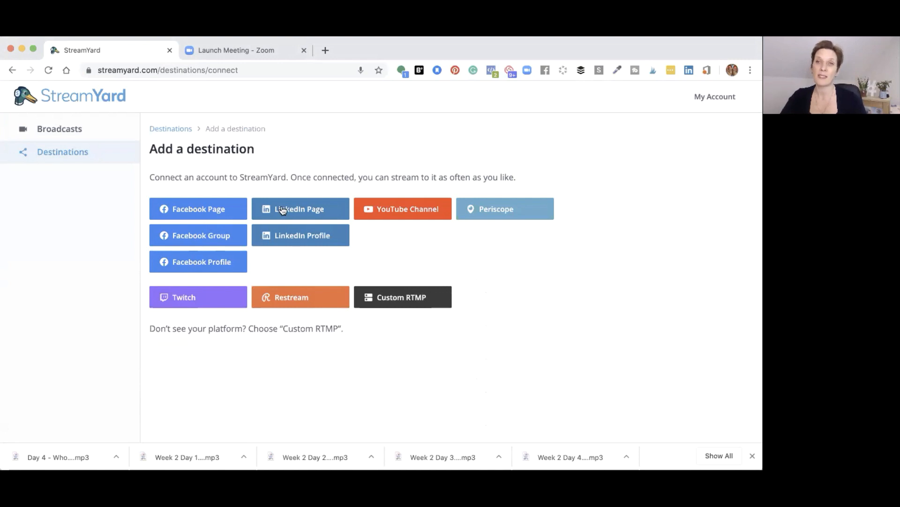
mouse_move(398, 209)
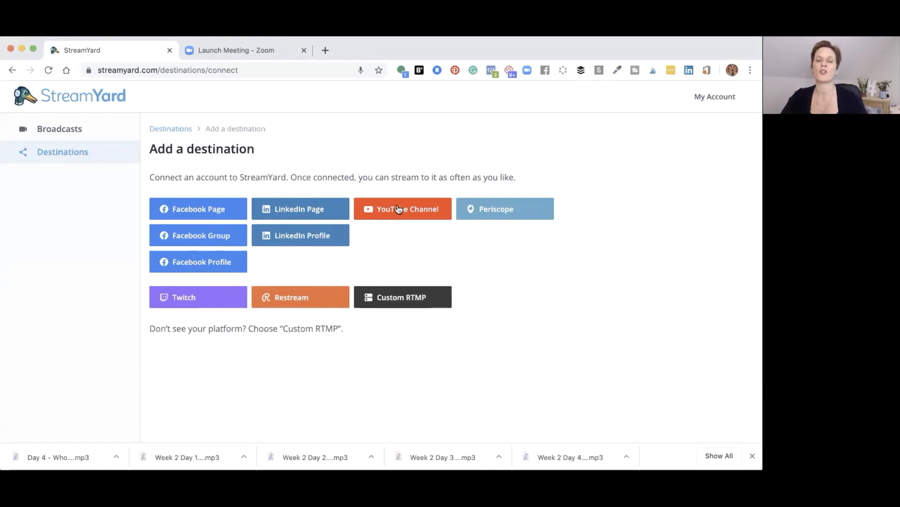
mouse_move(272, 298)
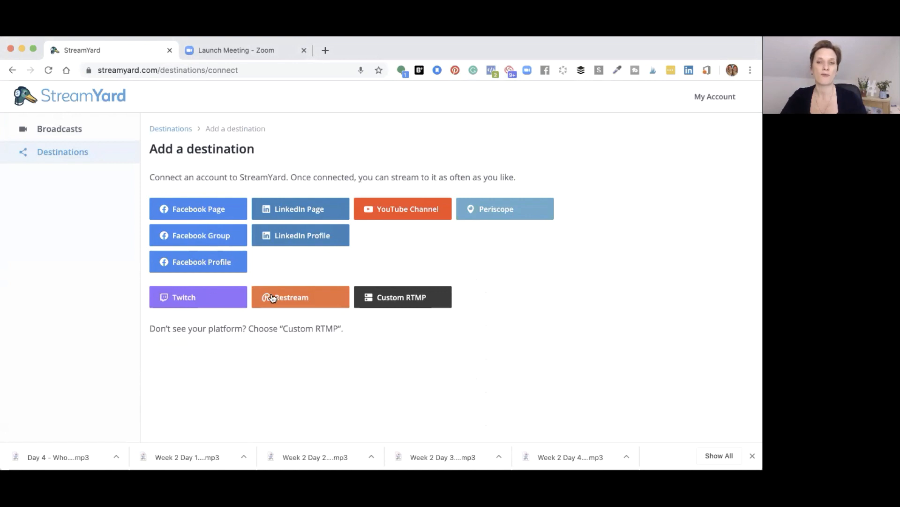
mouse_move(368, 301)
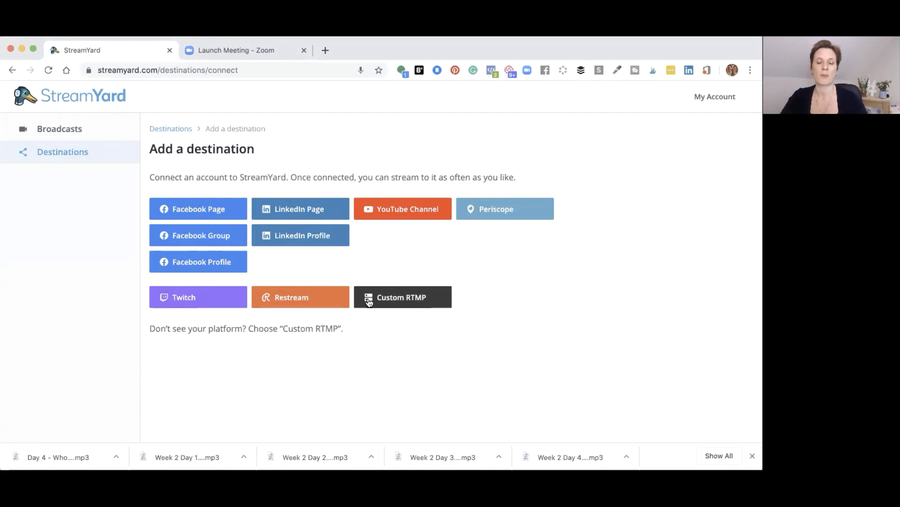
mouse_move(410, 234)
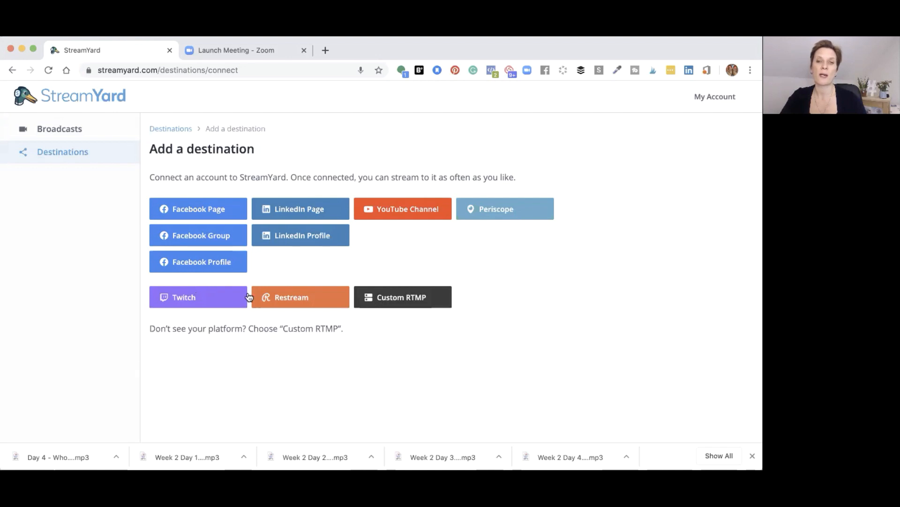
mouse_move(388, 298)
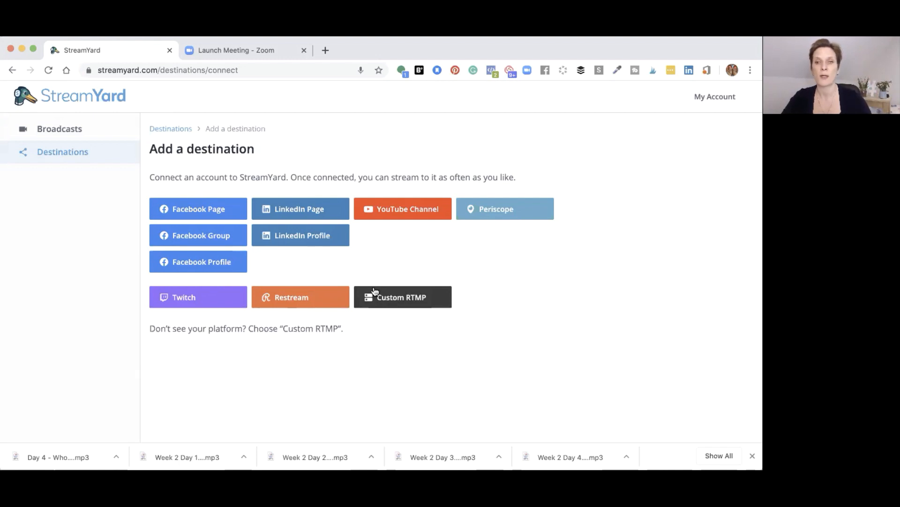
mouse_move(189, 208)
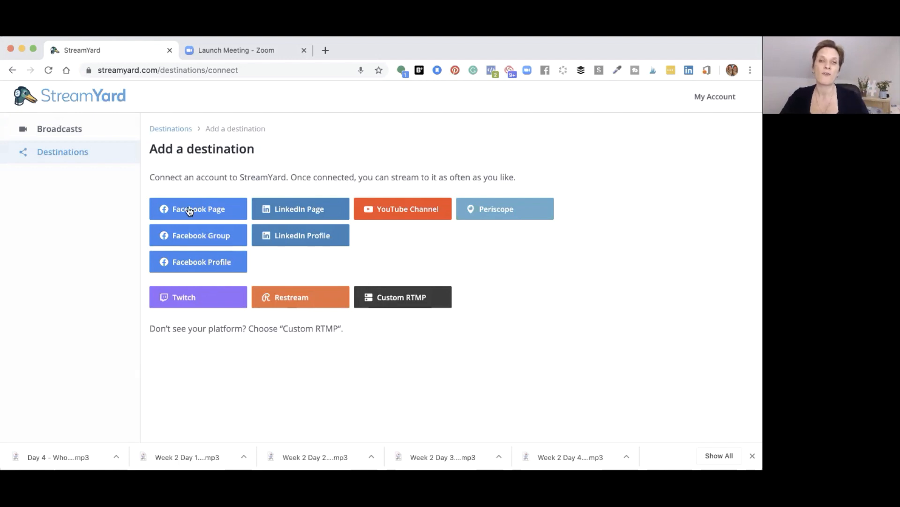
Step: Choose Facebook Page and connect Facebook in the permissions dialog
left_click(197, 208)
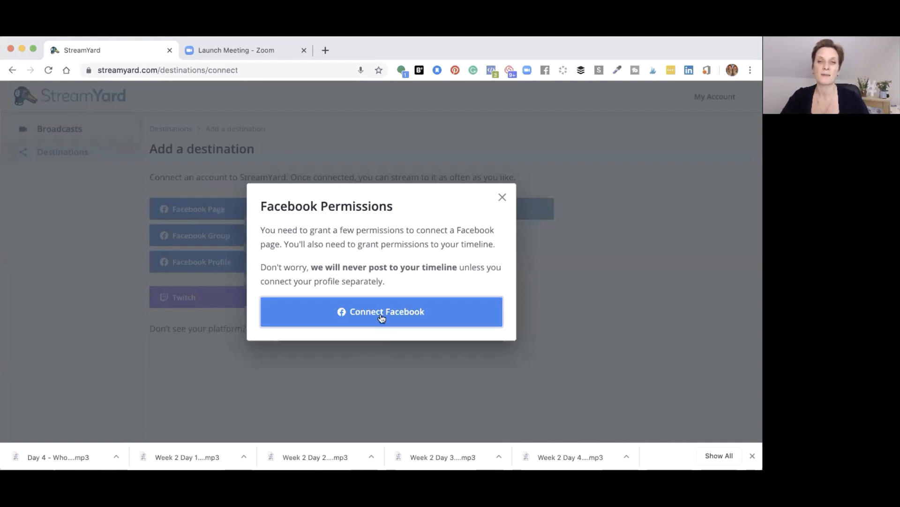
left_click(381, 311)
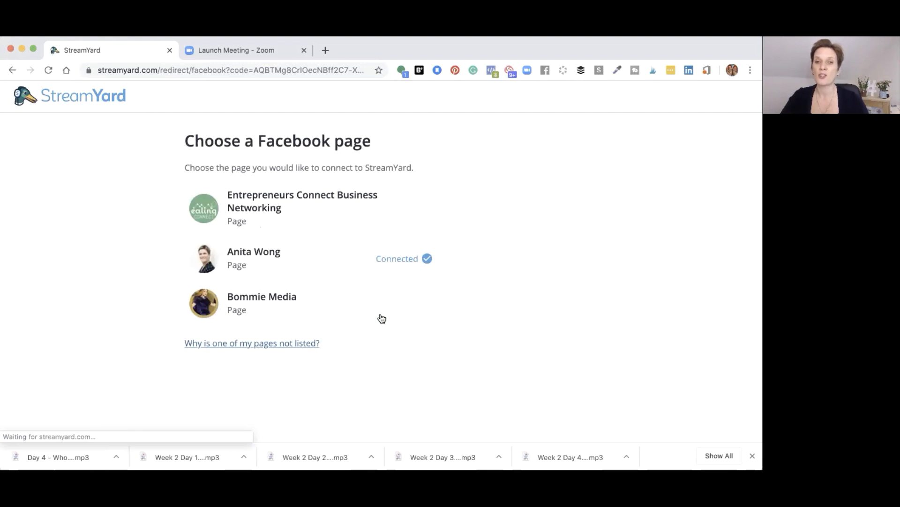
mouse_move(261, 303)
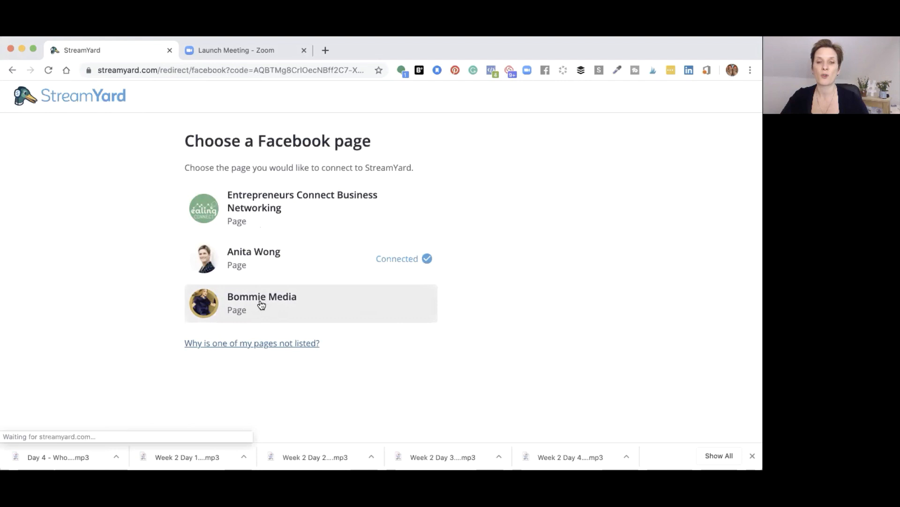
Step: Connect the Bommie Media page and start creating a new broadcast
left_click(261, 303)
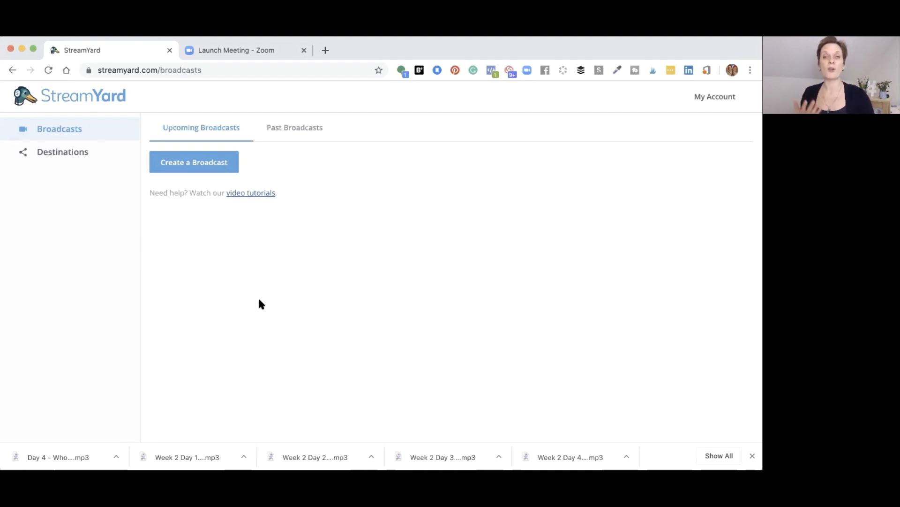
left_click(194, 162)
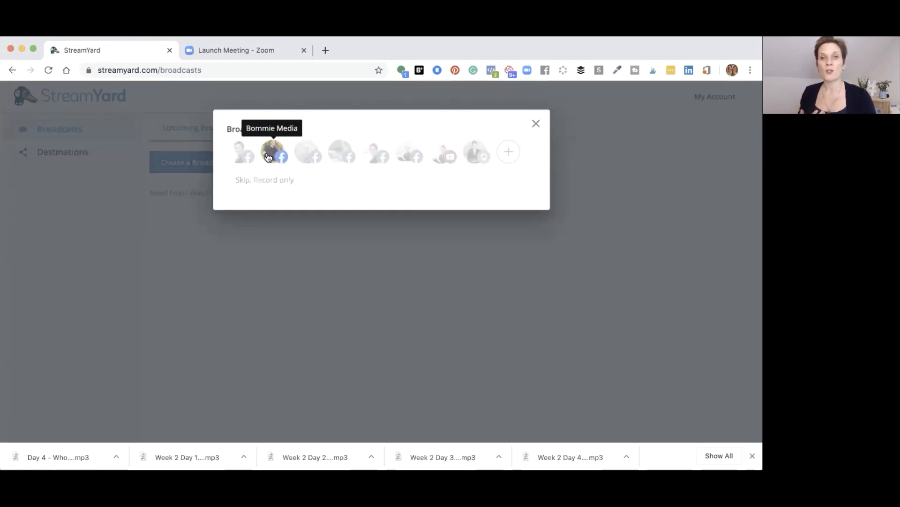